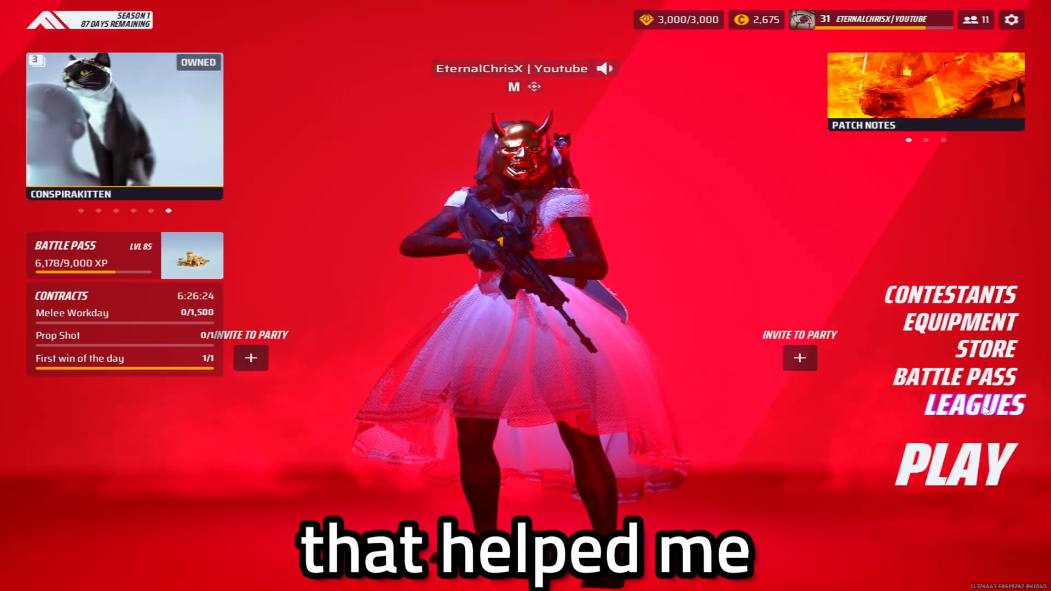
Show the Leagues leaderboard with the top ten players and your own rank of 222.
{"action": "left_click", "coordinate": [973, 404]}
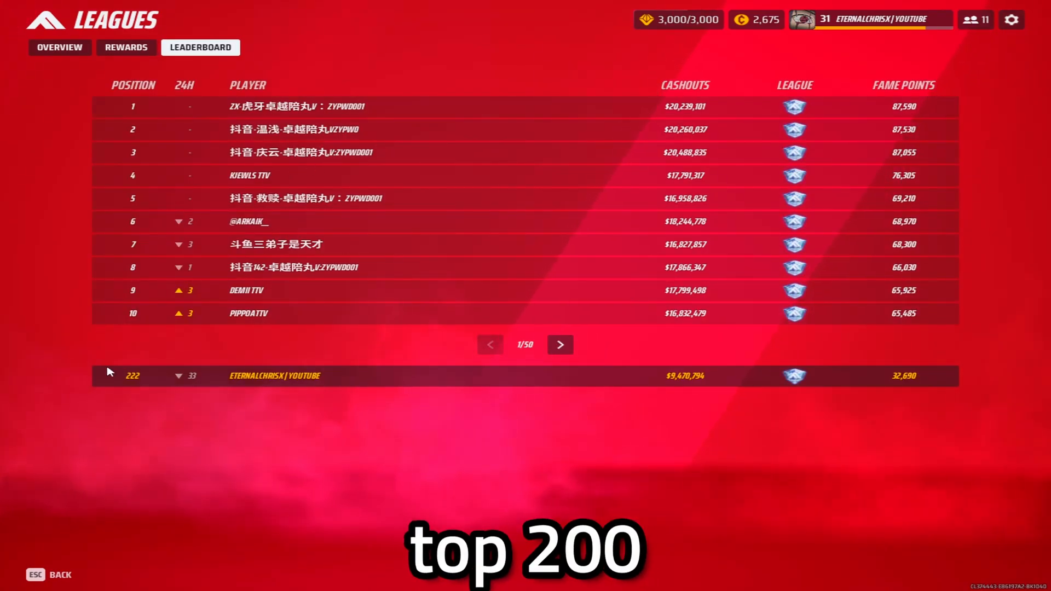
Show the Gameplay settings with region, crossplay and green crosshair options.
{"action": "left_click", "coordinate": [1011, 19]}
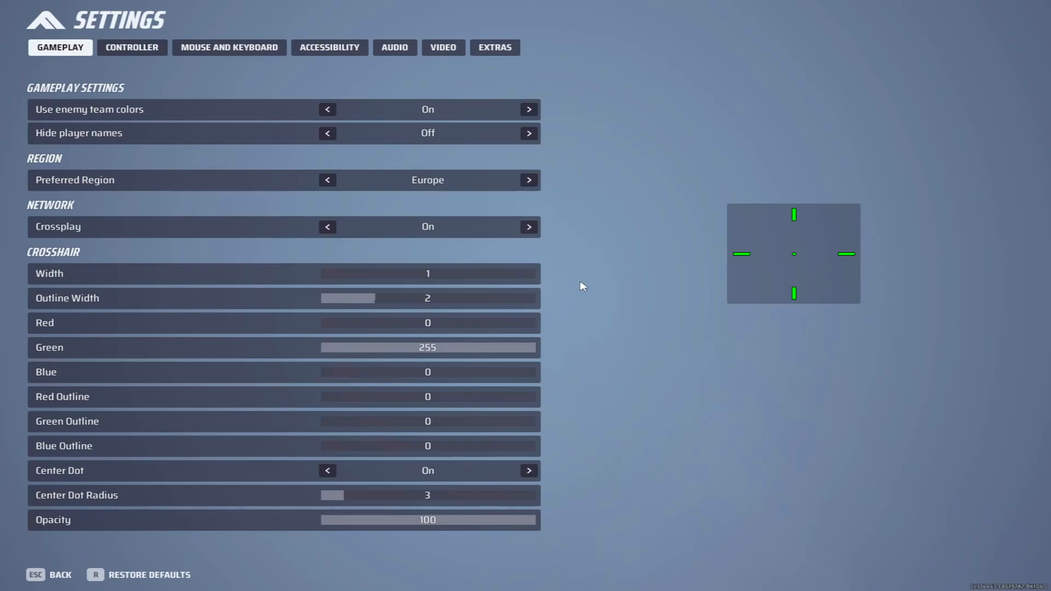
{"action": "mouse_move", "coordinate": [291, 78]}
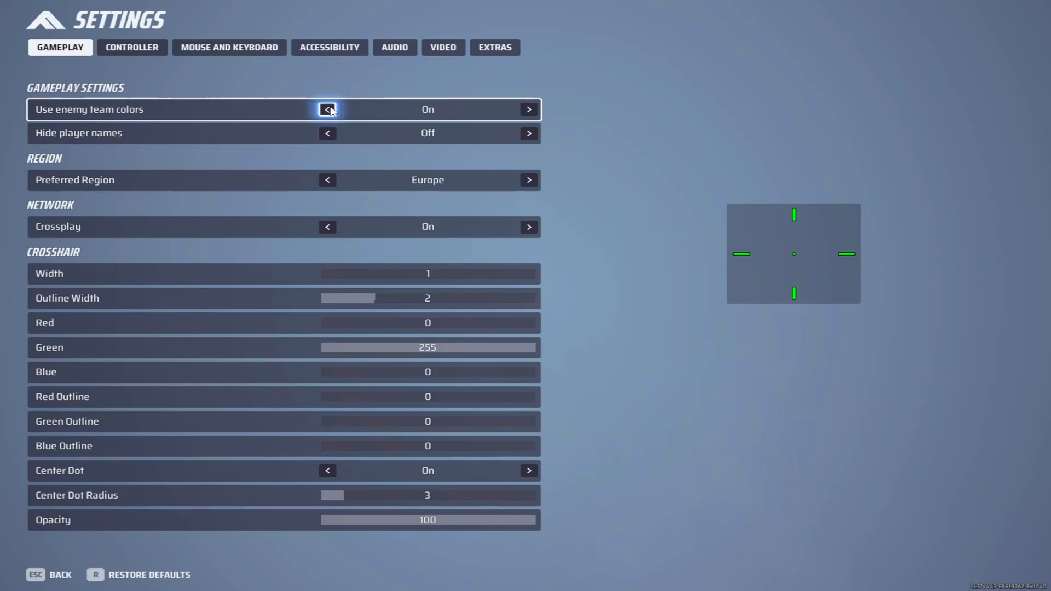
{"action": "mouse_move", "coordinate": [217, 158]}
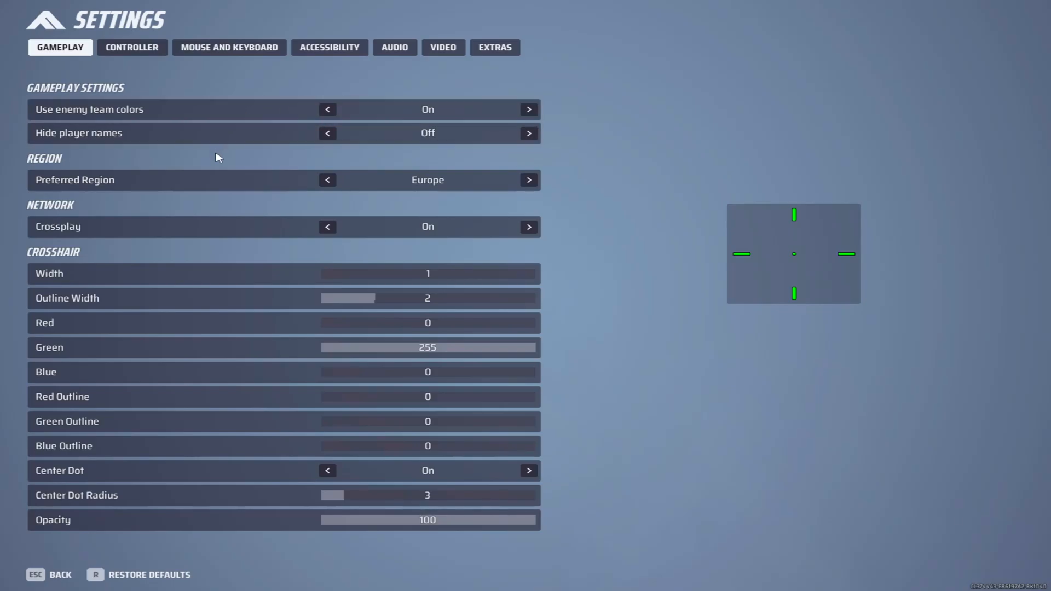
Show Mouse and Keyboard settings, toggling Focal Length Sensitivity Scaling off and back On.
{"action": "left_click", "coordinate": [229, 47]}
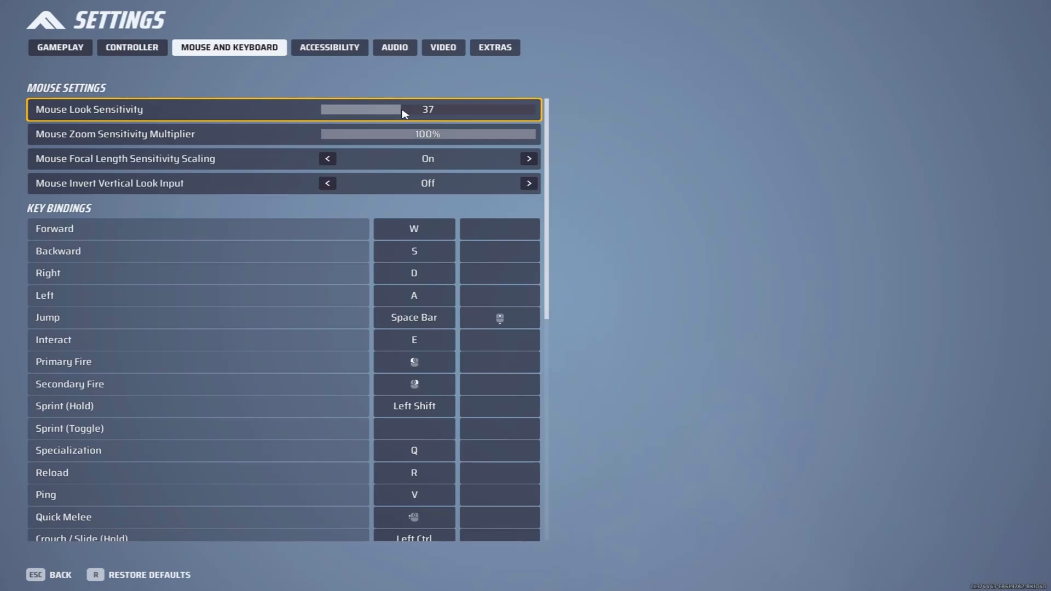
{"action": "mouse_move", "coordinate": [402, 115]}
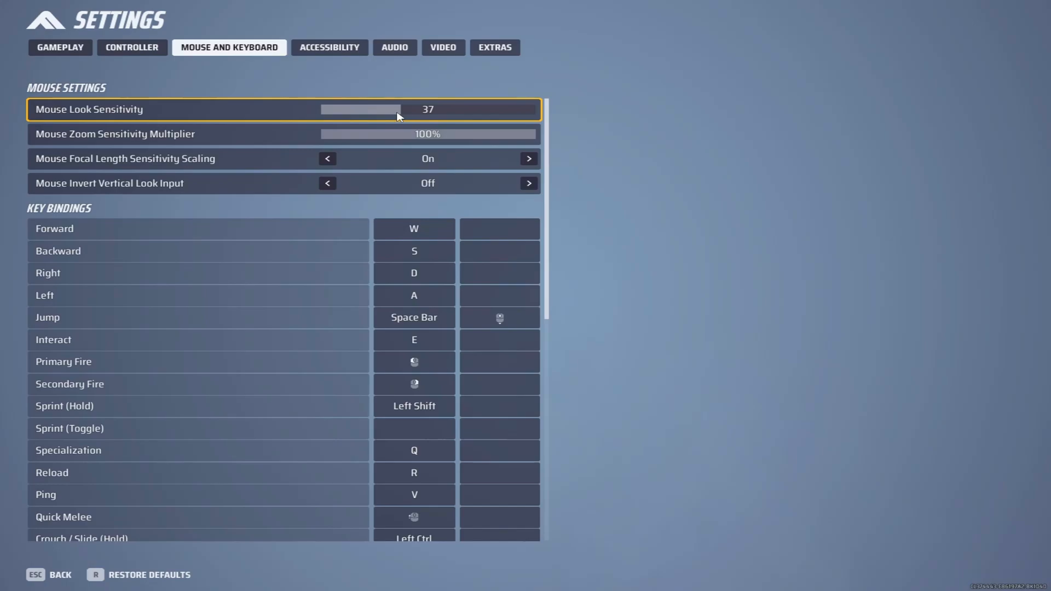
{"action": "mouse_move", "coordinate": [205, 167]}
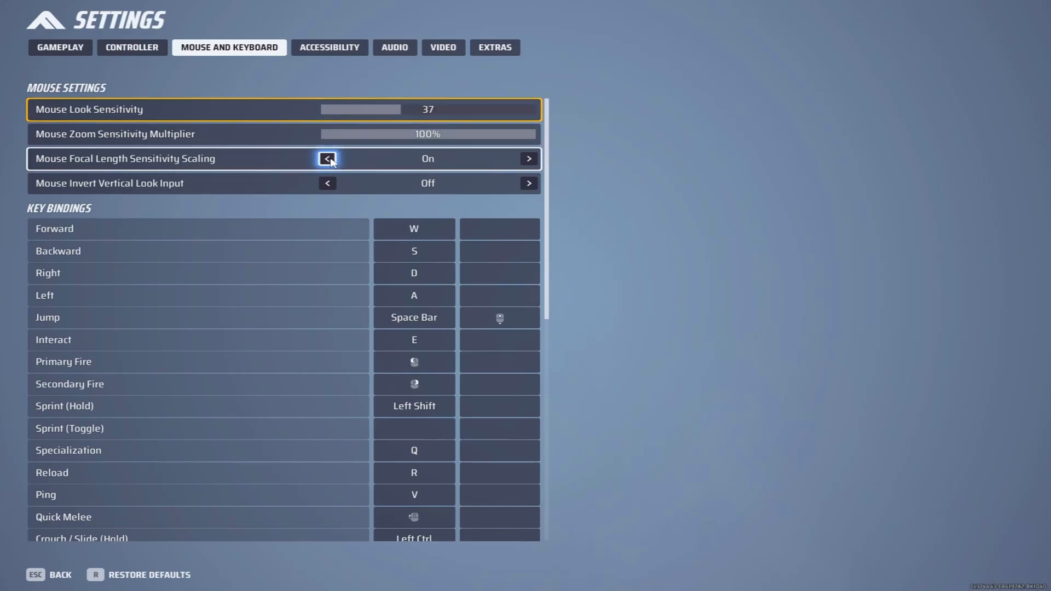
{"action": "left_click", "coordinate": [327, 159]}
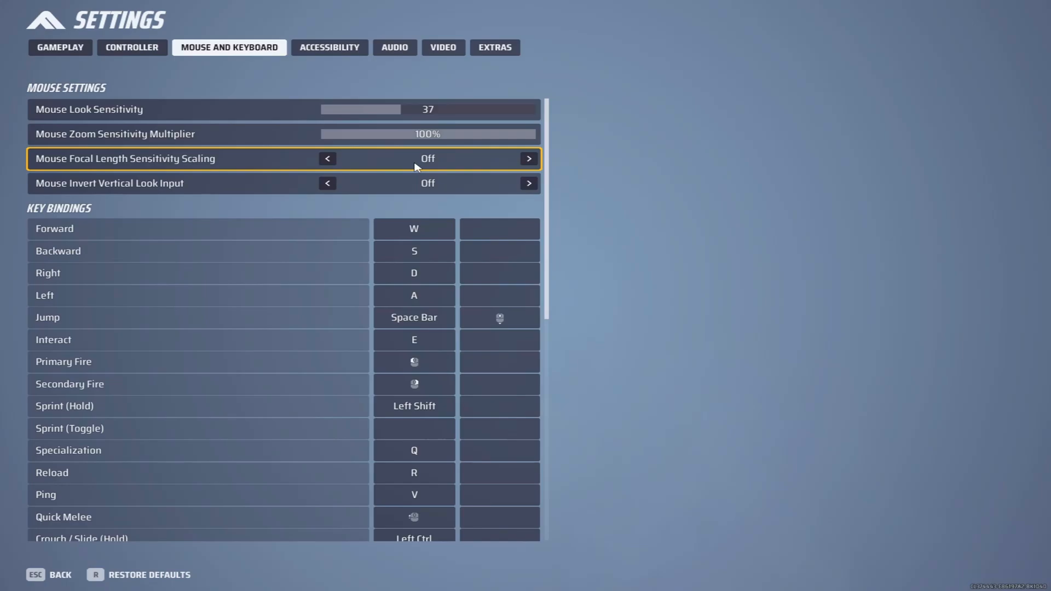
{"action": "left_click", "coordinate": [529, 159]}
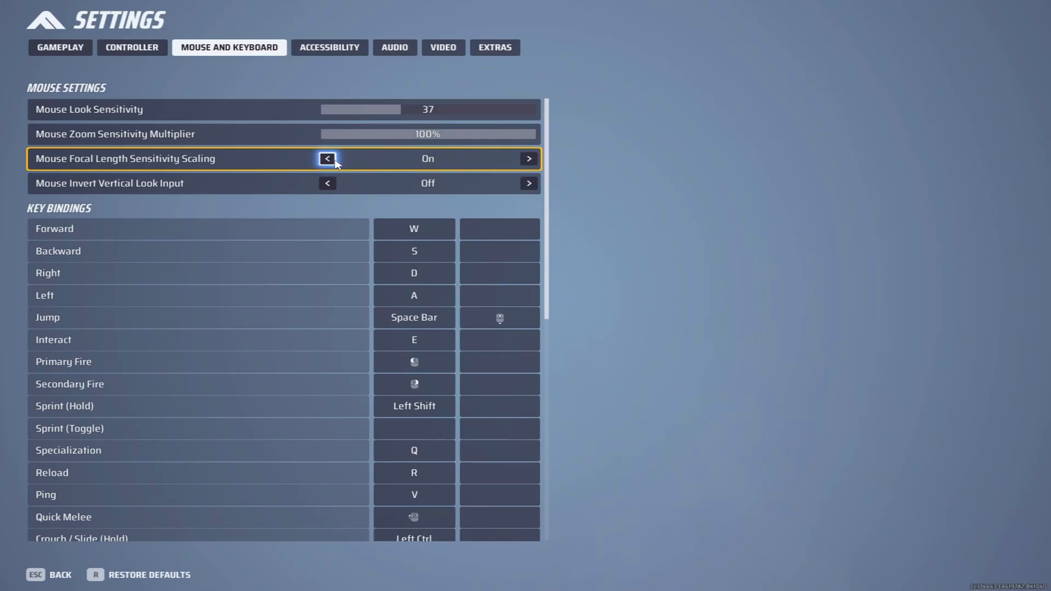
{"action": "left_click", "coordinate": [328, 159]}
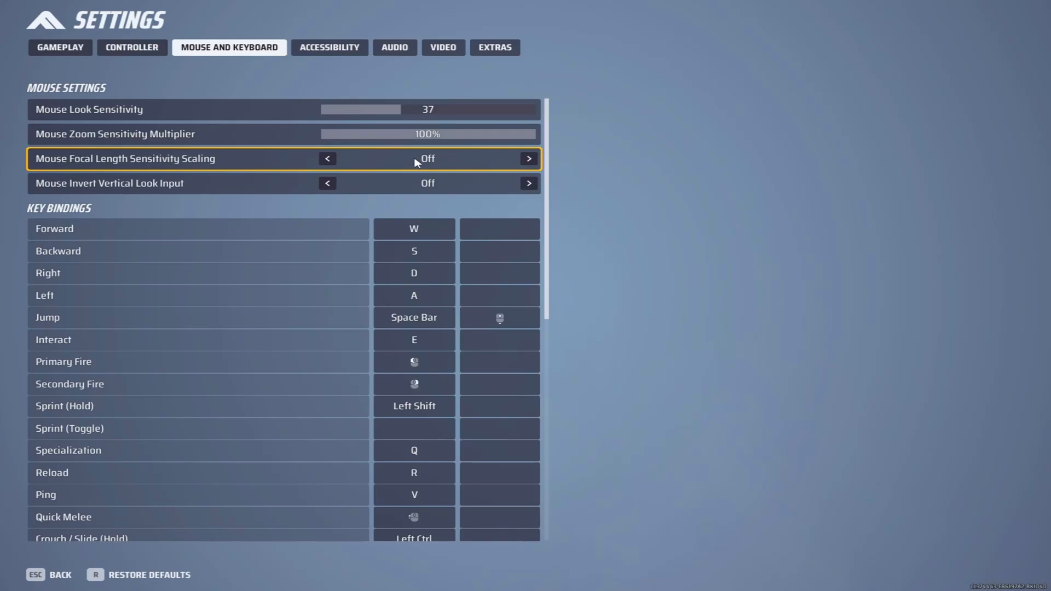
{"action": "left_click", "coordinate": [328, 159]}
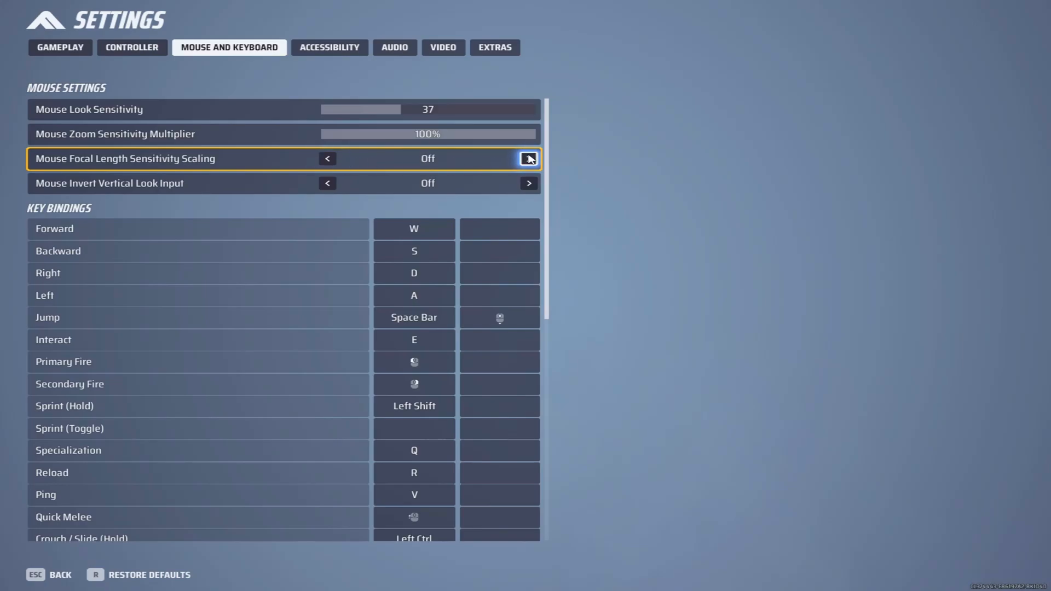
{"action": "left_click", "coordinate": [529, 159]}
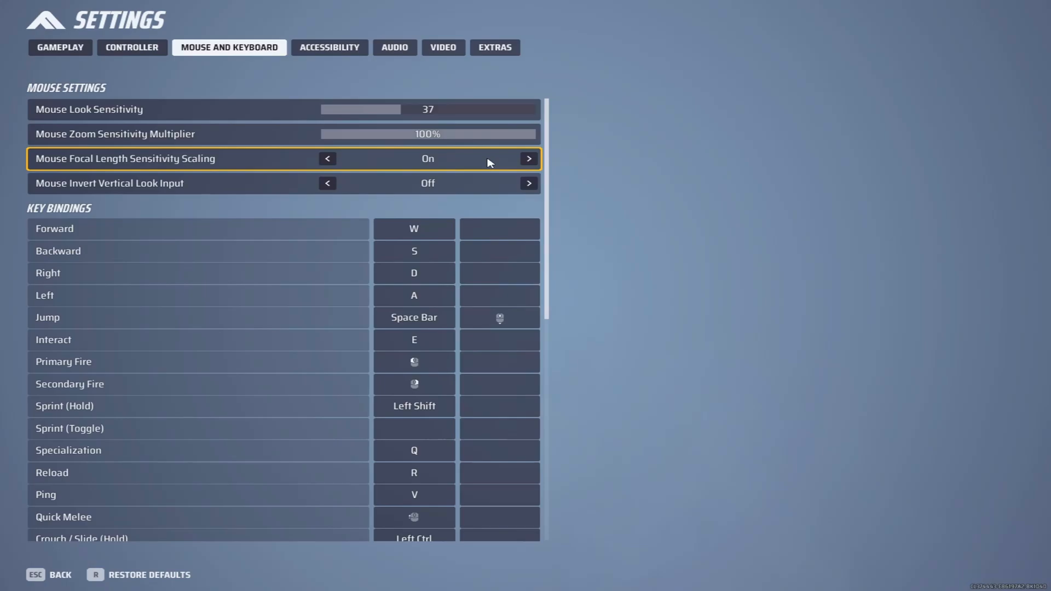
{"action": "scroll", "scroll_direction": "down", "scroll_amount": 3}
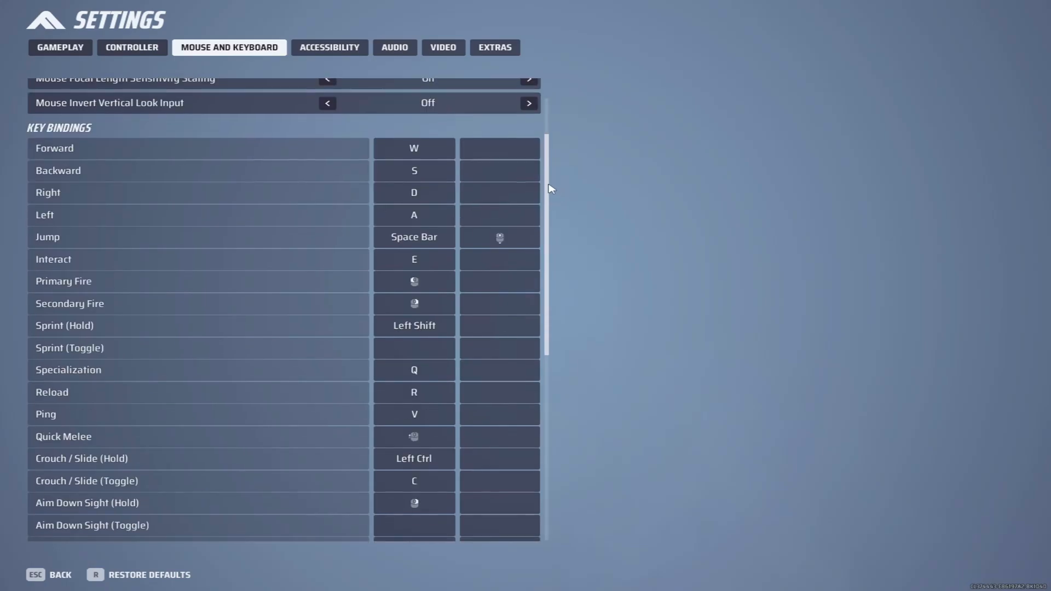
{"action": "scroll", "scroll_direction": "down", "scroll_amount": 3}
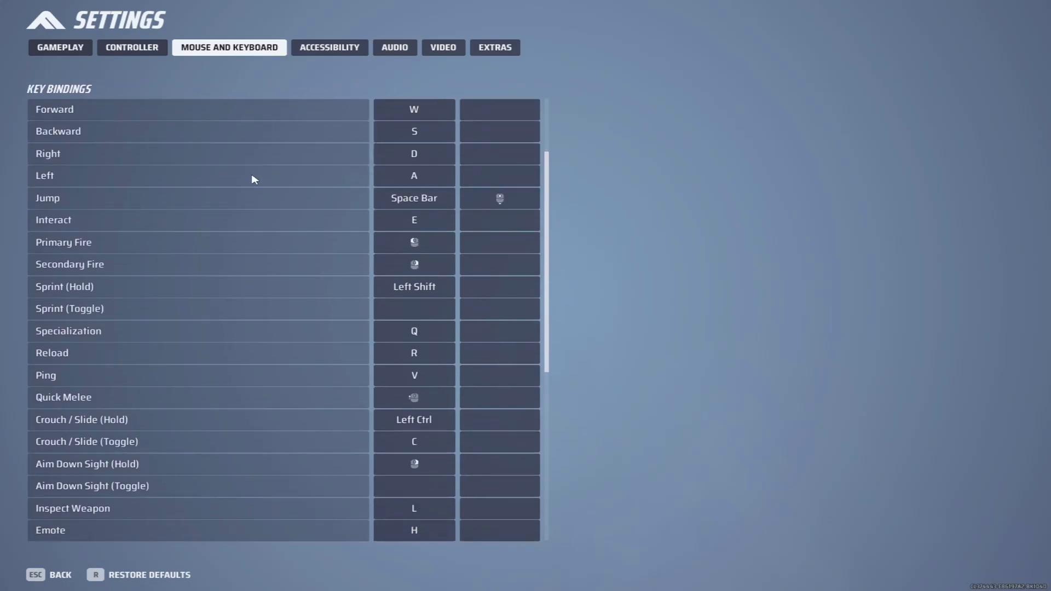
{"action": "left_click", "coordinate": [499, 199]}
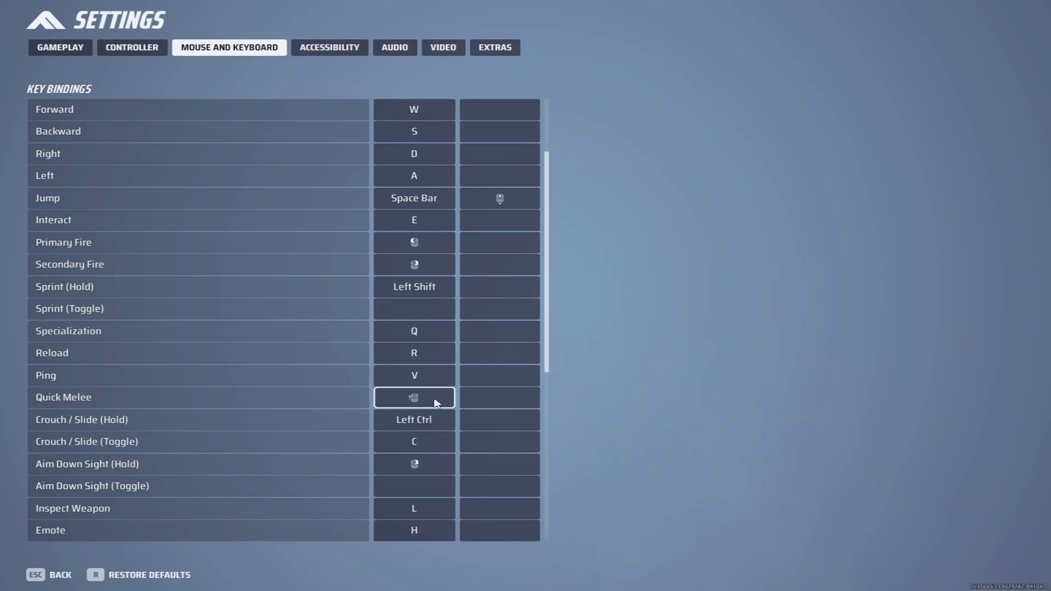
{"action": "mouse_move", "coordinate": [414, 401]}
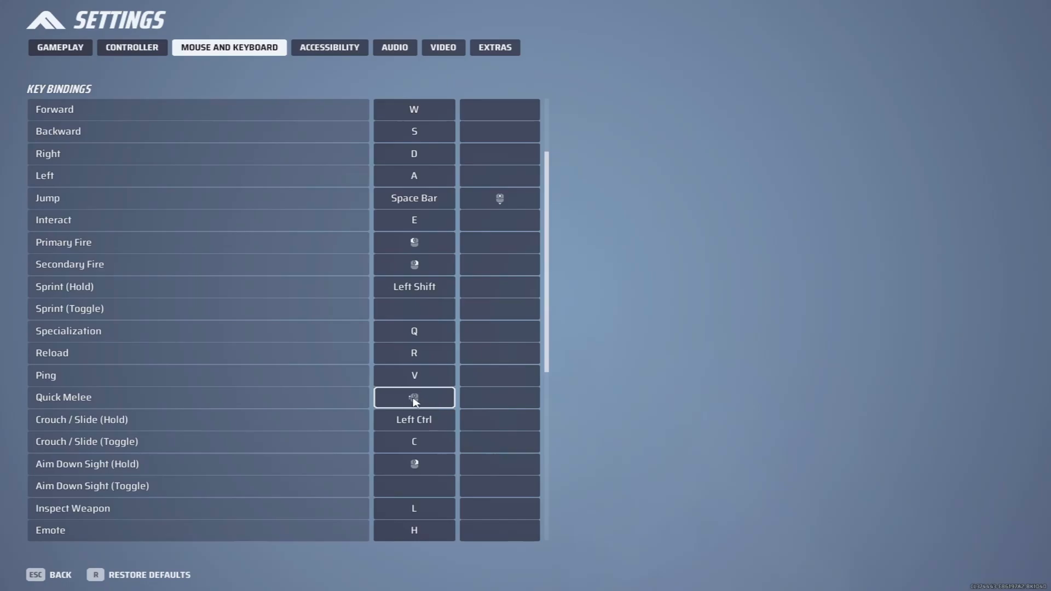
{"action": "mouse_move", "coordinate": [429, 400]}
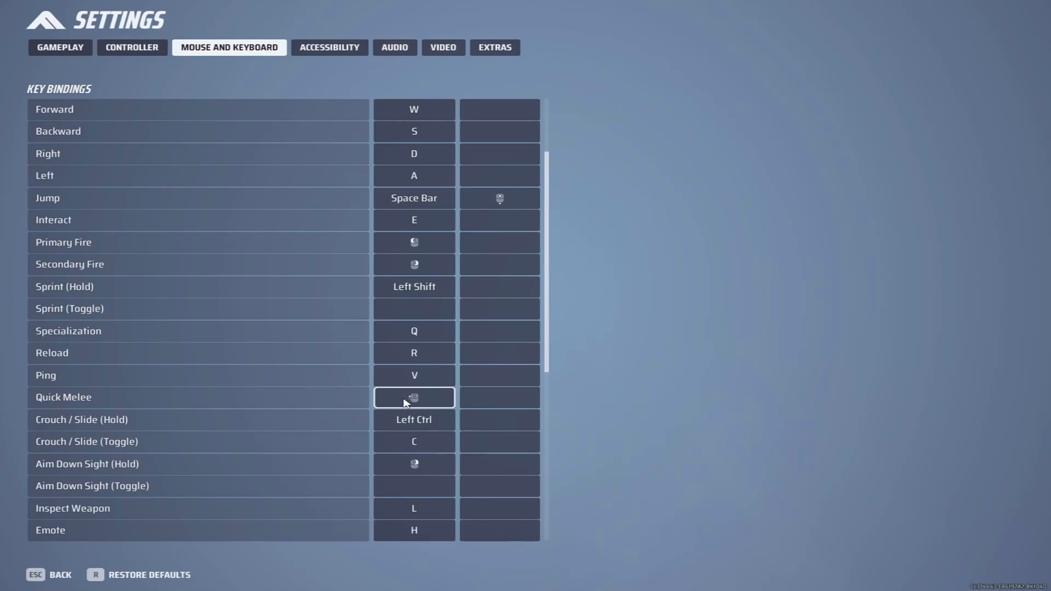
{"action": "left_click", "coordinate": [329, 47]}
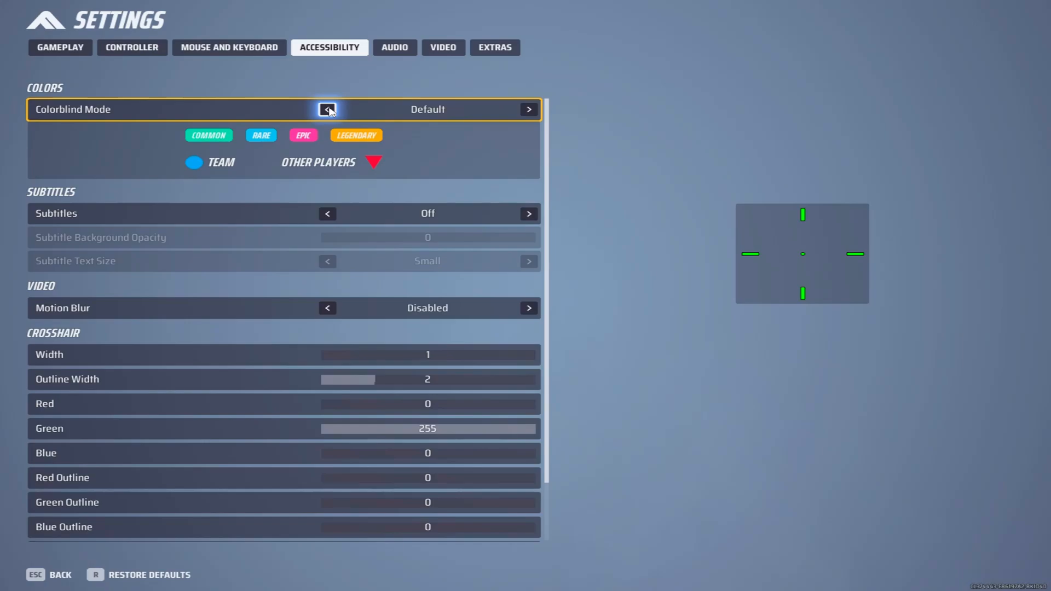
Cycle Colorblind Mode to Tritanopia and back to Default, then move on to Audio settings.
{"action": "left_click", "coordinate": [327, 109]}
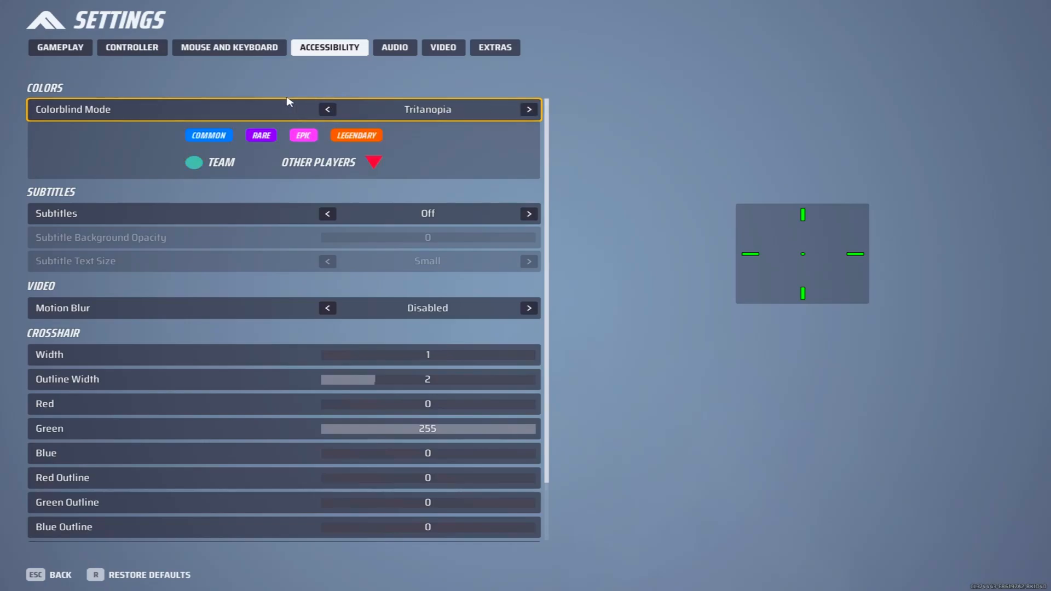
{"action": "left_click", "coordinate": [327, 109]}
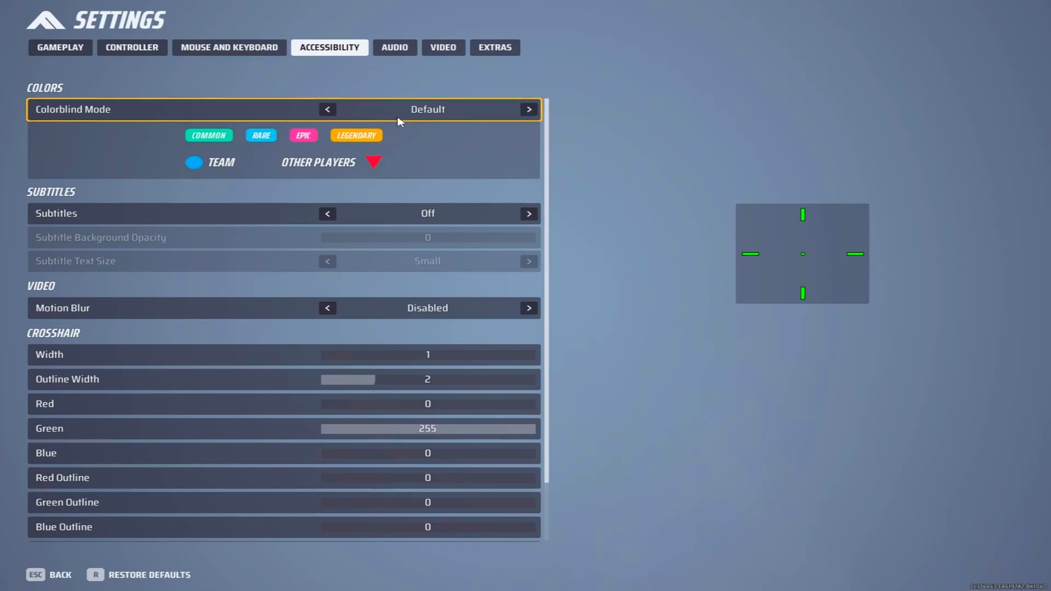
{"action": "left_click", "coordinate": [394, 47]}
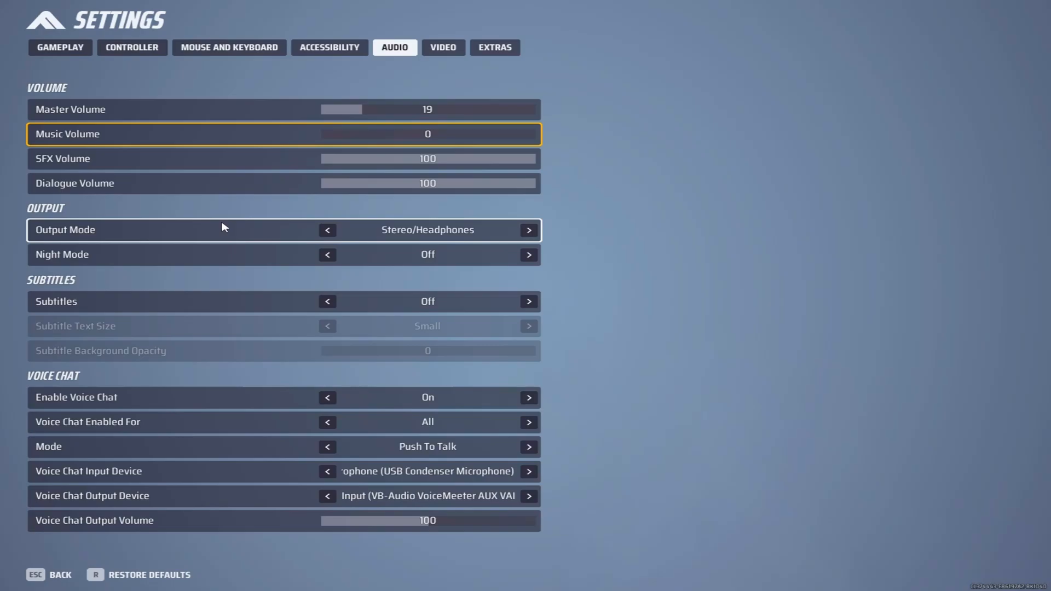
Show the Video settings: fullscreen 1440x1080, AMD FSR2 performance, field of view 90.
{"action": "left_click", "coordinate": [443, 47]}
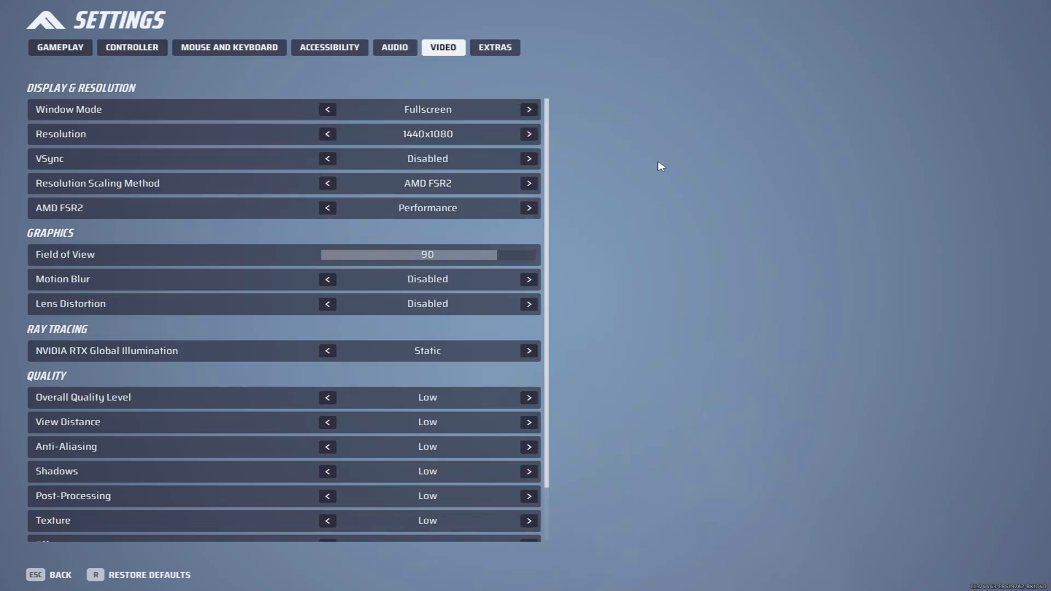
{"action": "mouse_move", "coordinate": [426, 109]}
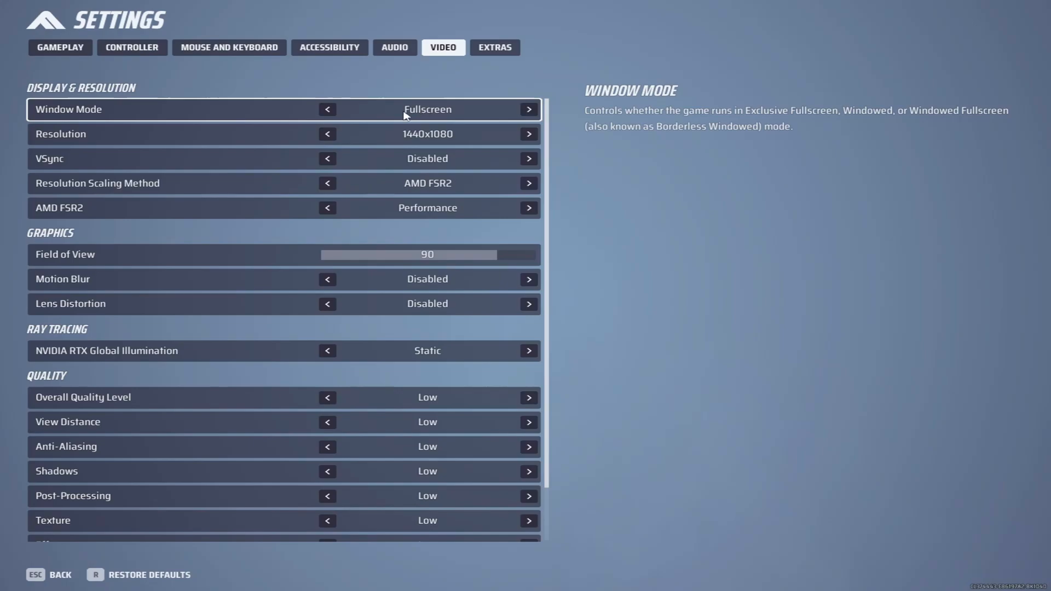
{"action": "mouse_move", "coordinate": [427, 134]}
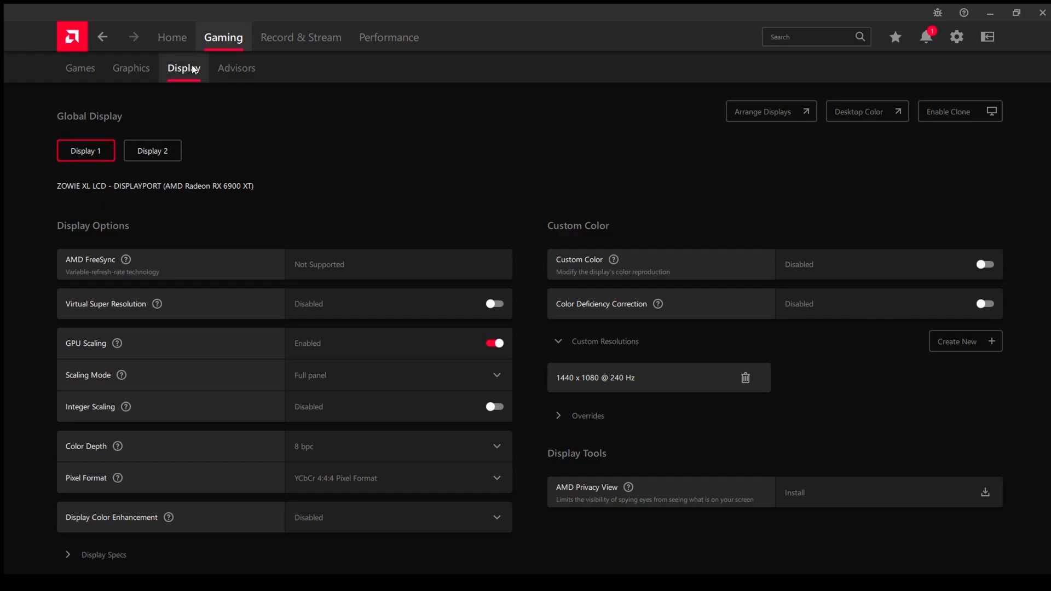
Review the Create New custom resolution form and its Timing Standard choices, then cancel it.
{"action": "left_click", "coordinate": [558, 341]}
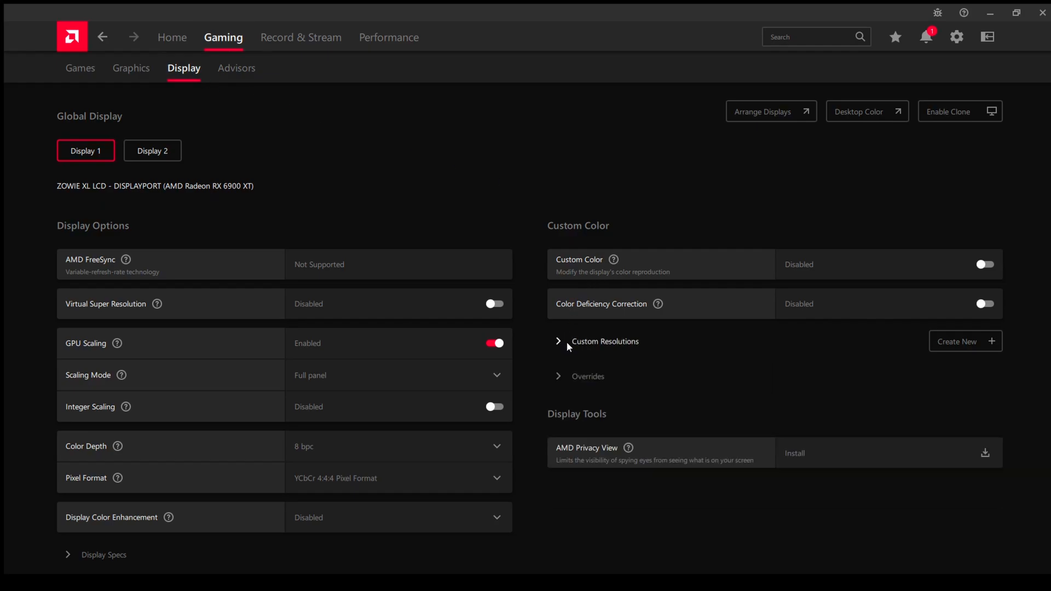
{"action": "left_click", "coordinate": [558, 341]}
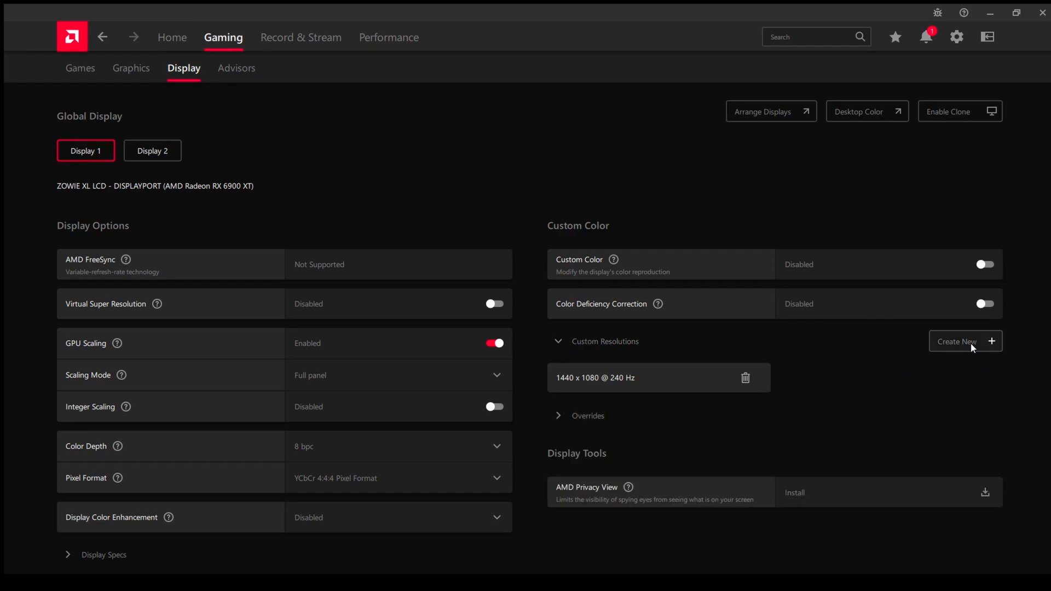
{"action": "left_click", "coordinate": [966, 342]}
{"action": "type", "text": "1440"}
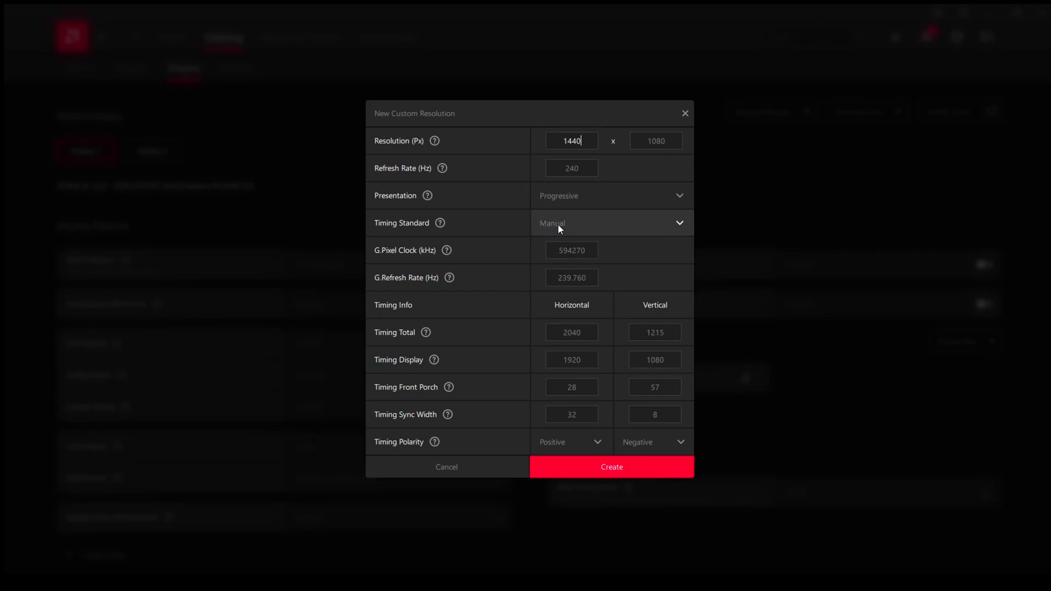
{"action": "left_click", "coordinate": [610, 223]}
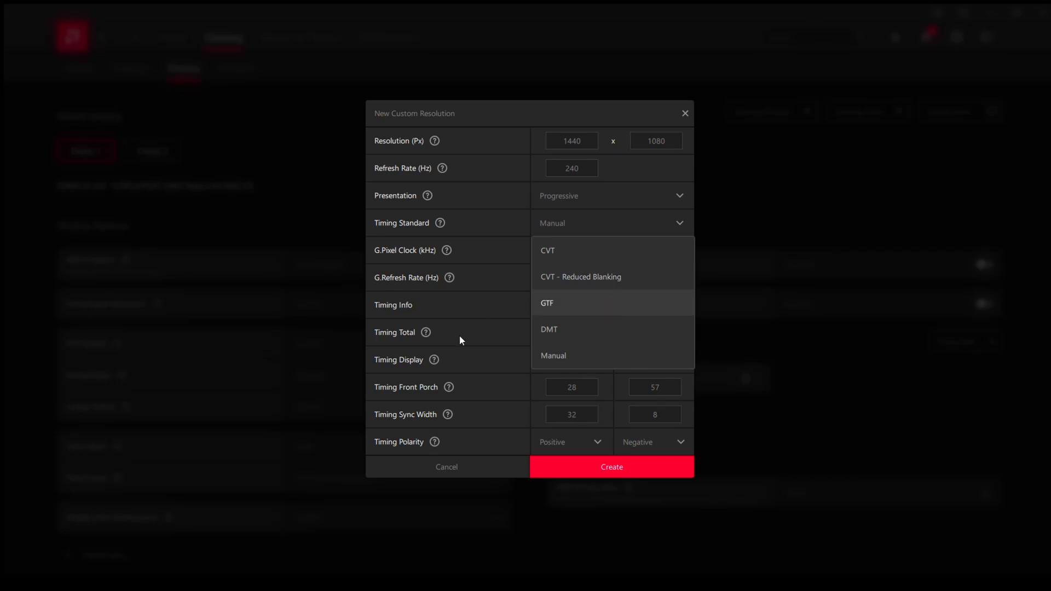
{"action": "left_click", "coordinate": [611, 466]}
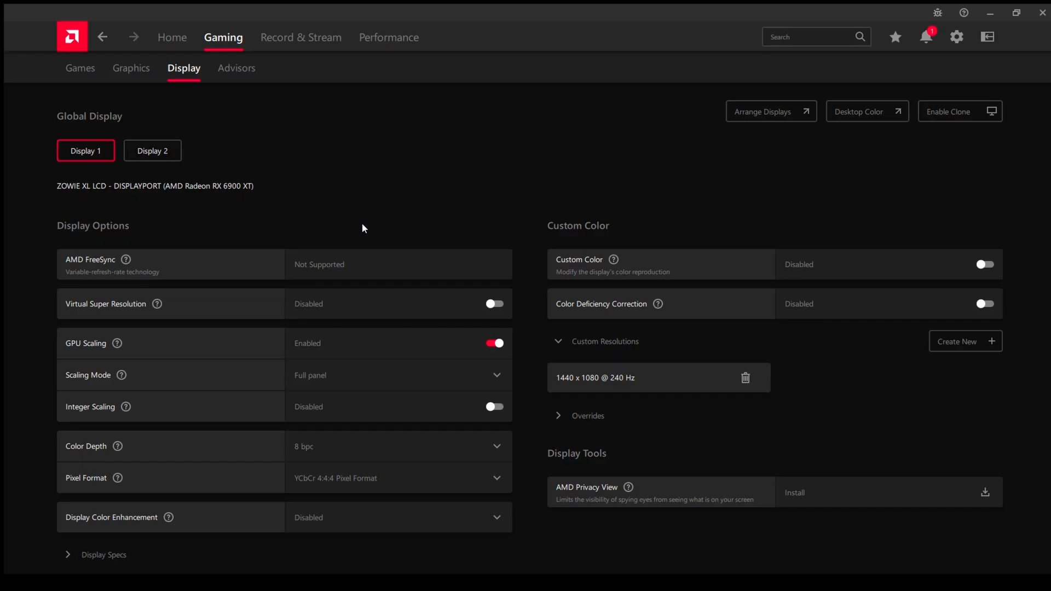
{"action": "mouse_move", "coordinate": [122, 375]}
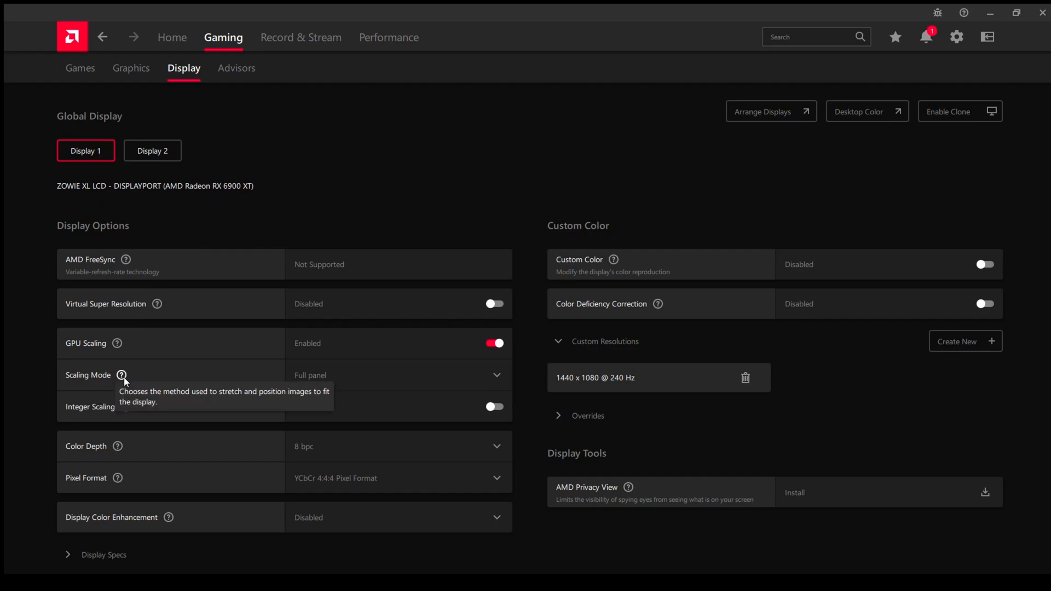
{"action": "mouse_move", "coordinate": [347, 161]}
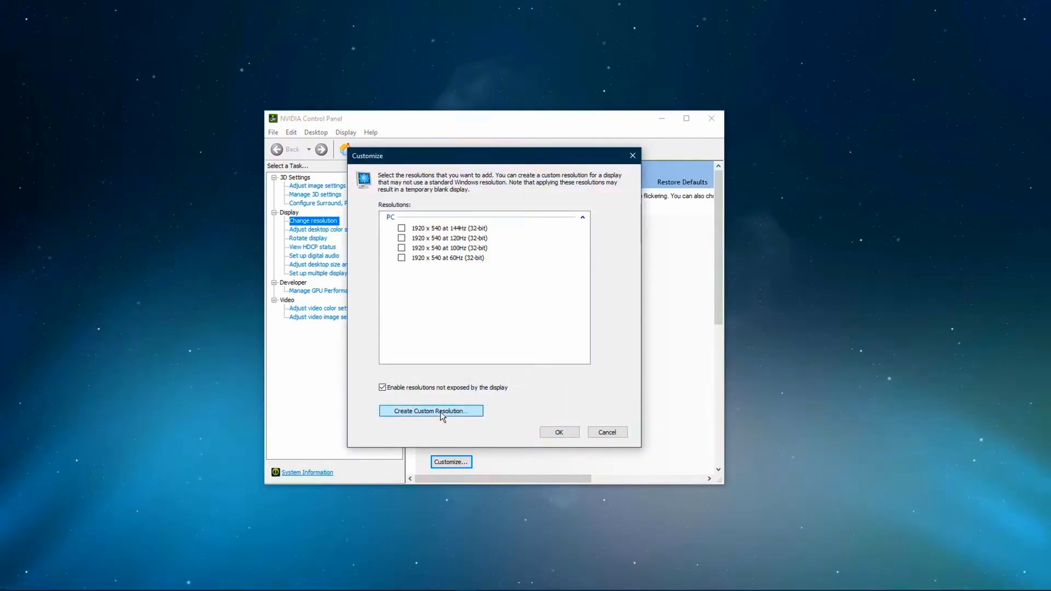
Start the Create Custom Resolution dialog from the Customize window.
{"action": "left_click", "coordinate": [431, 410]}
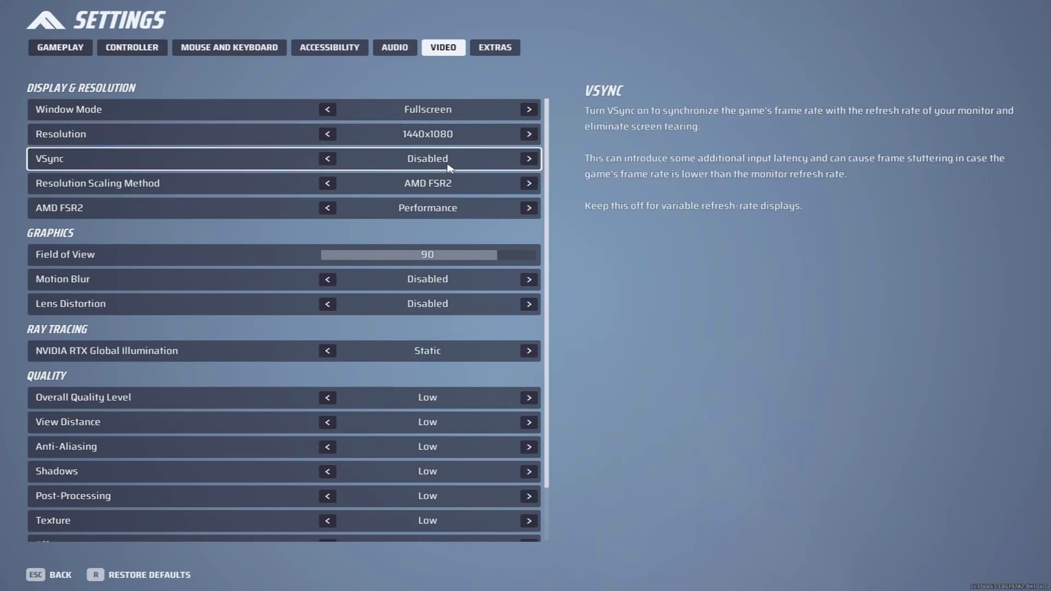
{"action": "mouse_move", "coordinate": [469, 194]}
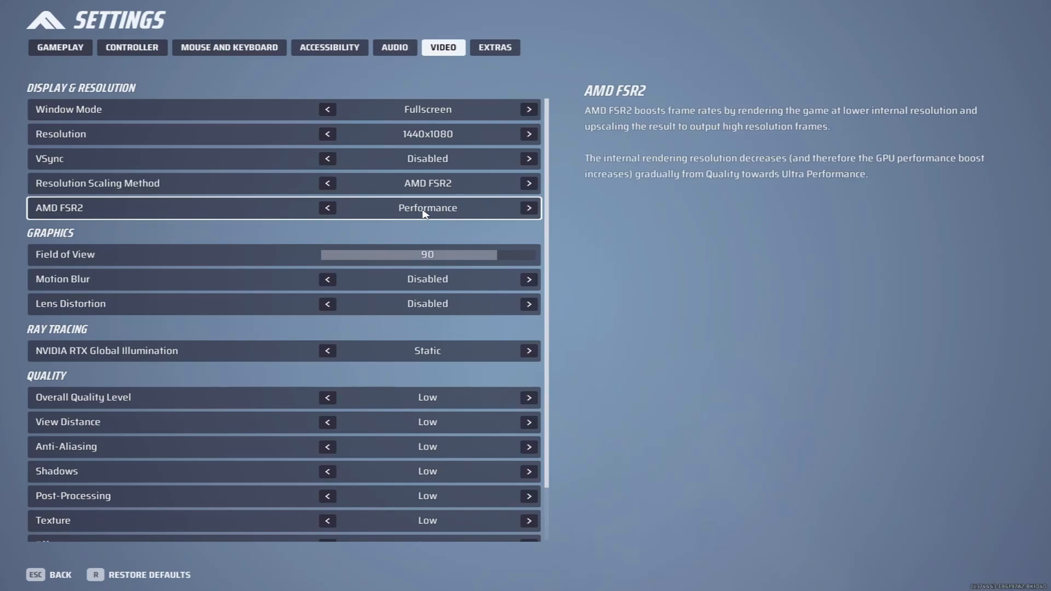
{"action": "mouse_move", "coordinate": [453, 183]}
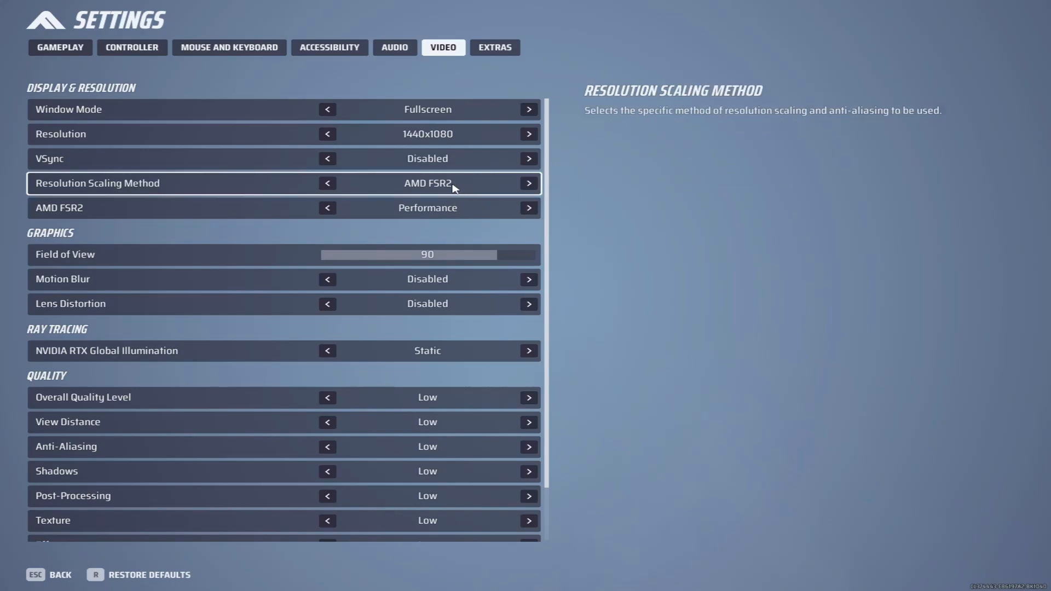
{"action": "mouse_move", "coordinate": [367, 193]}
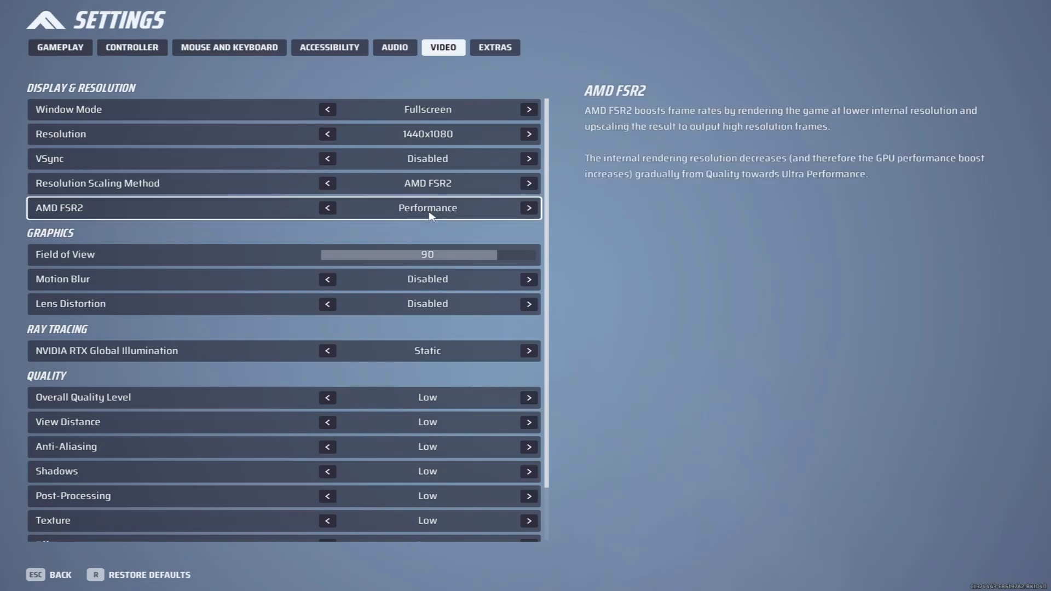
{"action": "mouse_move", "coordinate": [411, 279]}
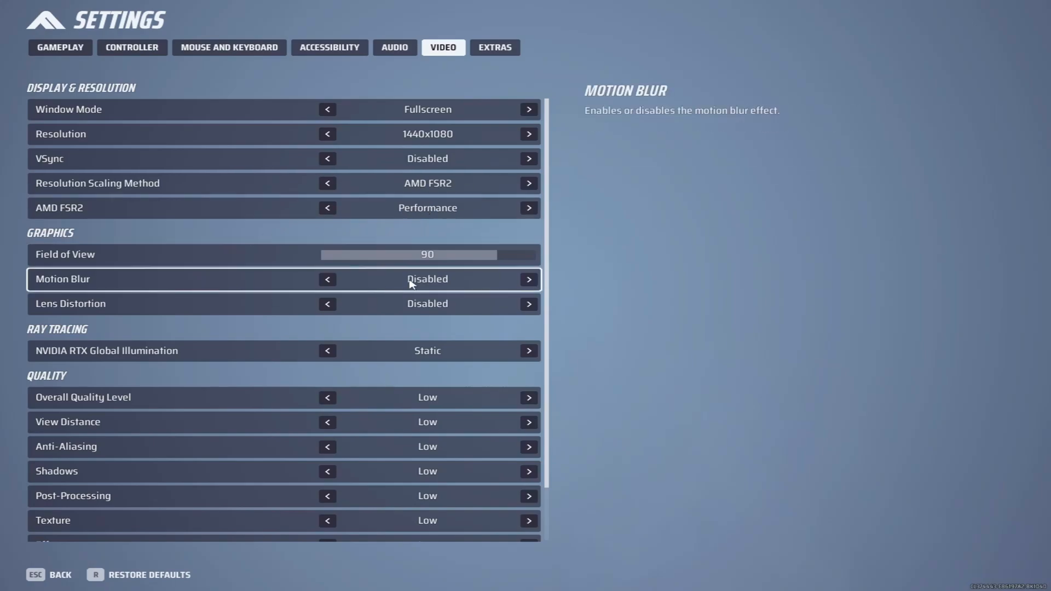
{"action": "mouse_move", "coordinate": [427, 304]}
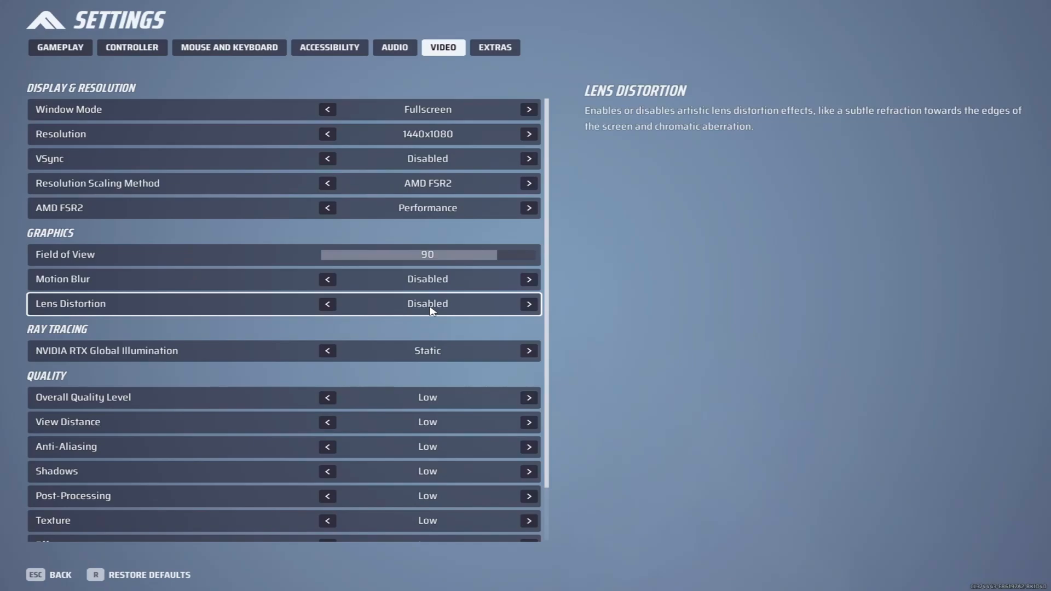
Nudge the Field of View slider to 100 and bring it back to 90.
{"action": "left_click", "coordinate": [523, 255]}
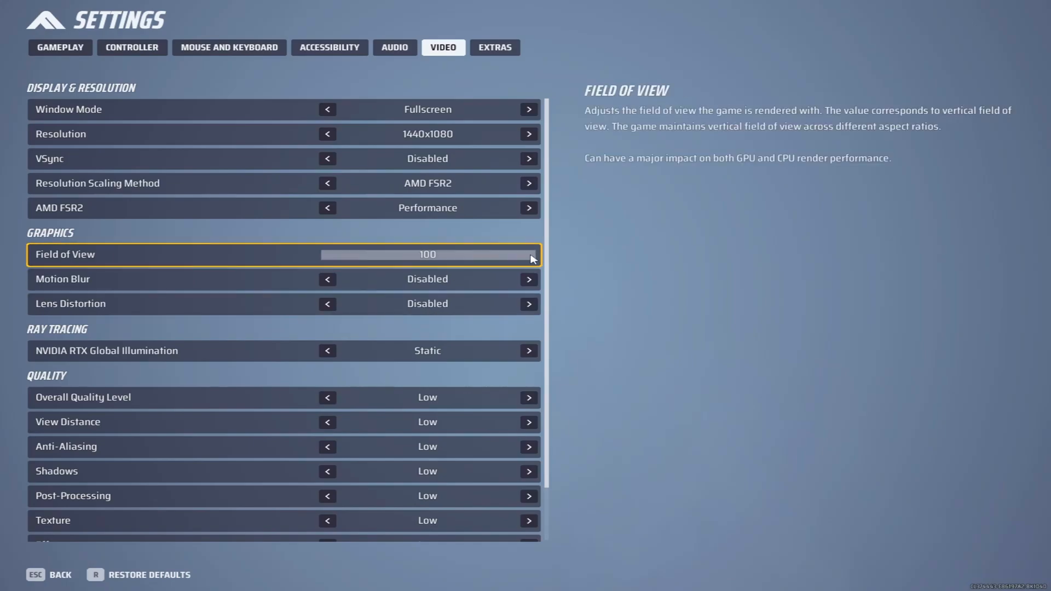
{"action": "left_click_drag", "start_coordinate": [530, 254], "coordinate": [421, 254]}
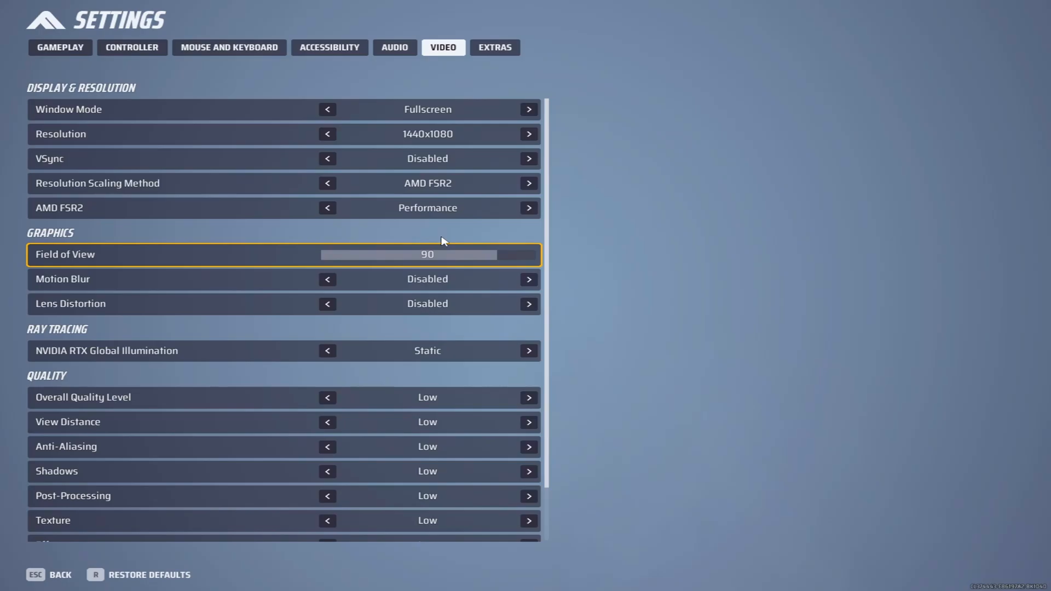
{"action": "mouse_move", "coordinate": [275, 239]}
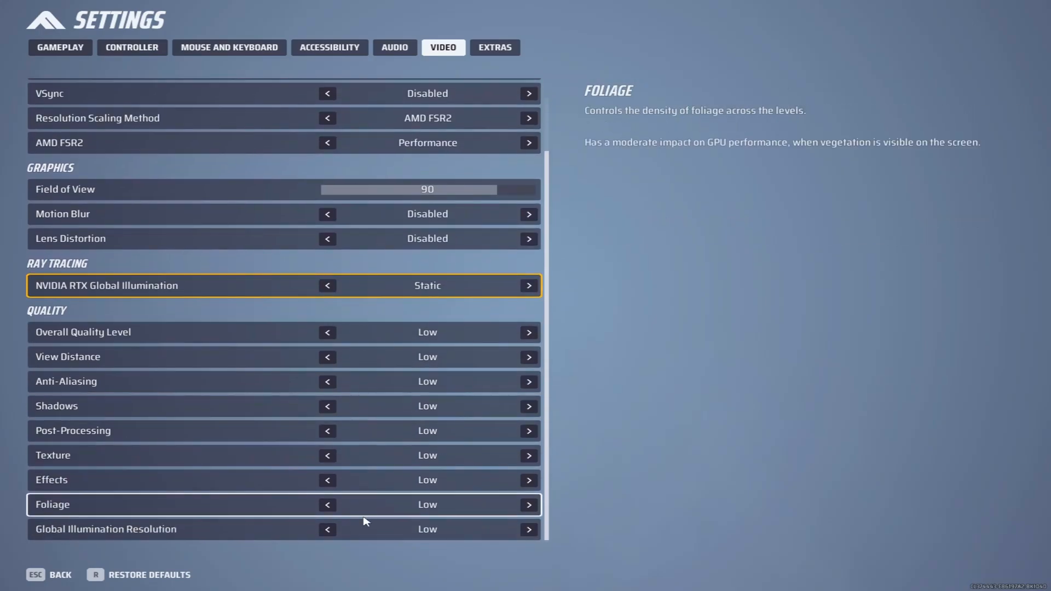
{"action": "mouse_move", "coordinate": [338, 405]}
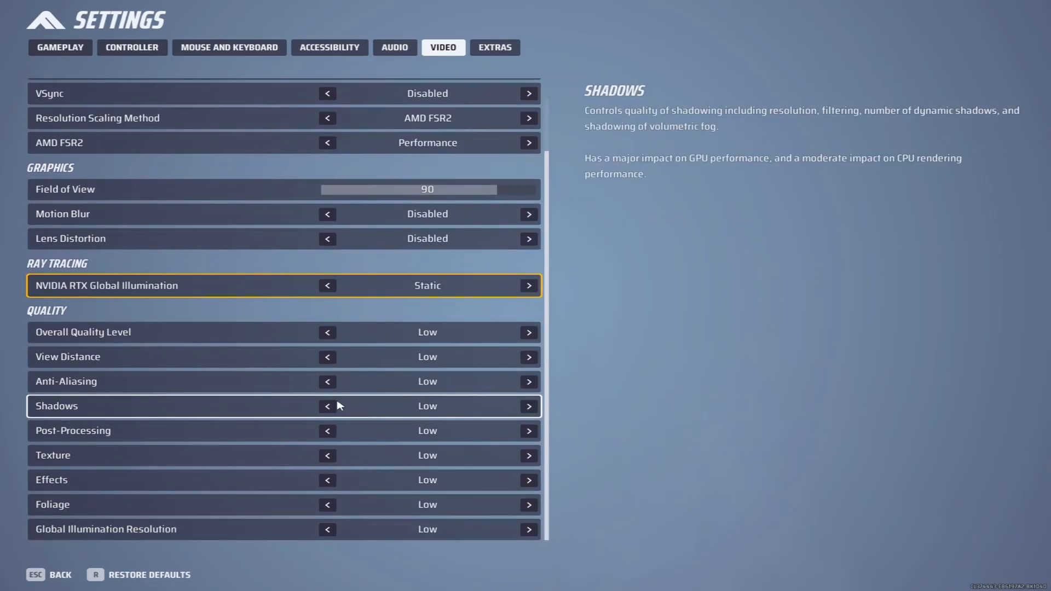